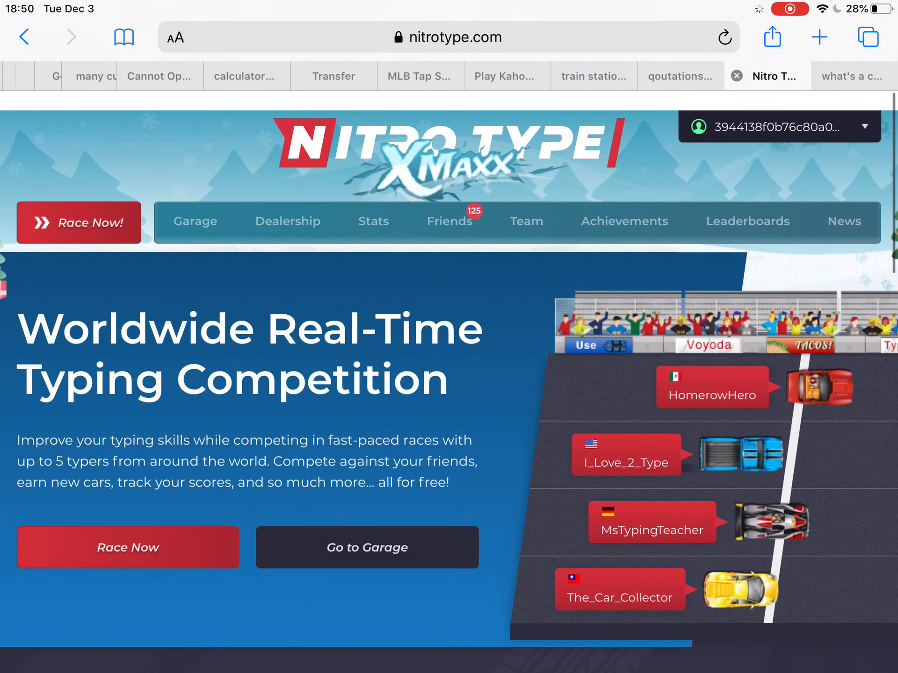
Step: Start a new race from the home page and move down to the loading race track
click(447, 37)
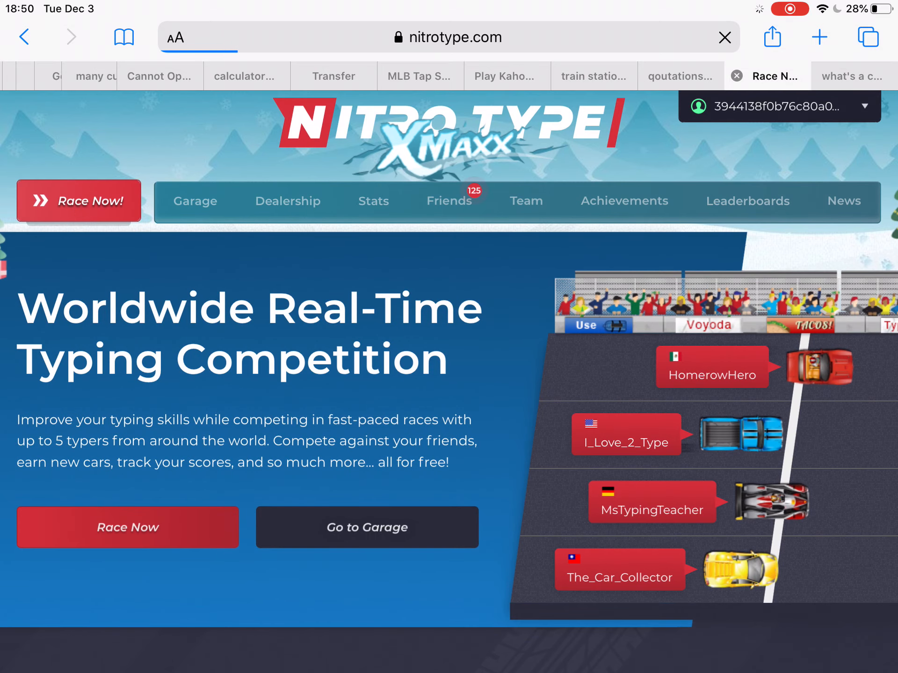
click(128, 527)
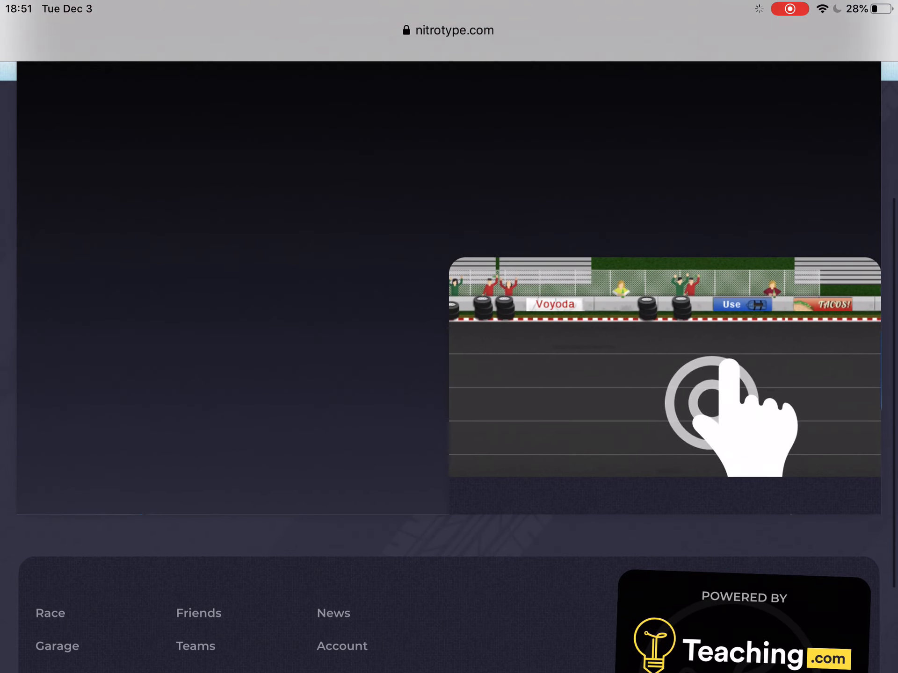
Step: After the starting lights, focus the race text to begin typing the cardiac tissue passage
scroll(down, 3)
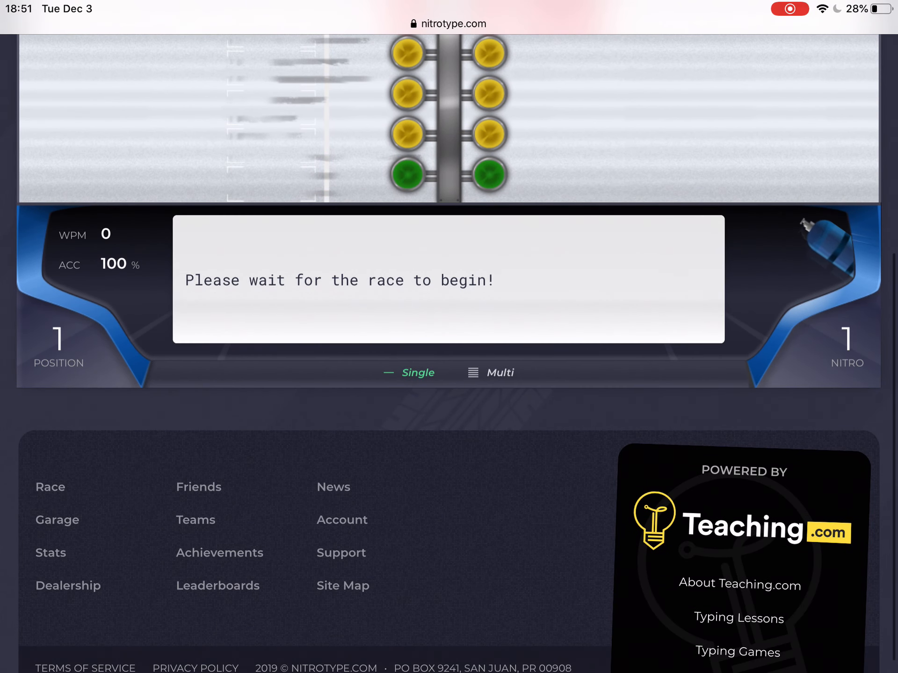
click(447, 281)
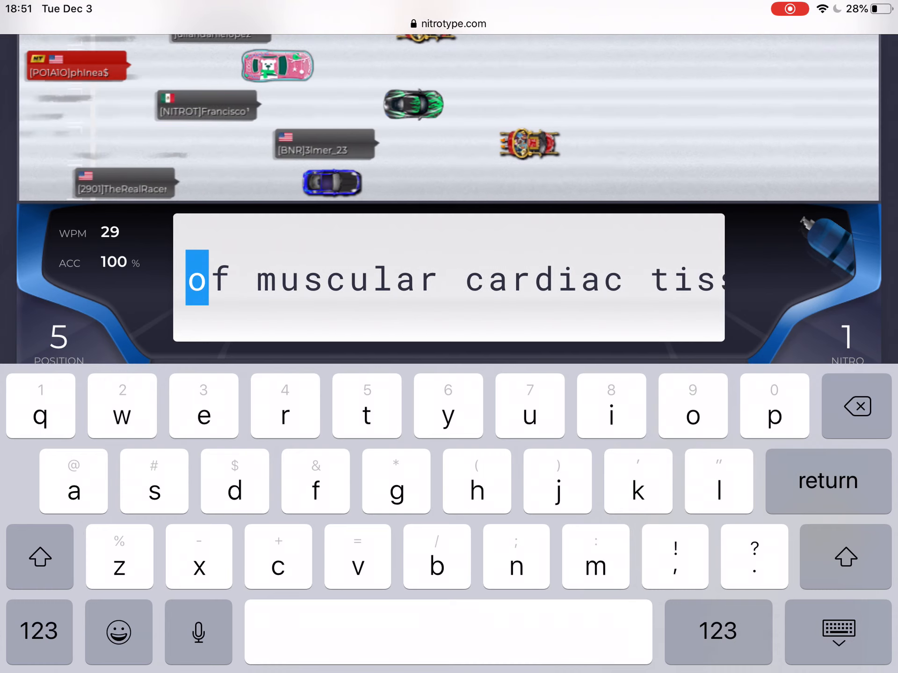
Step: Type 'muscular', 'cardiac' and the following words on toward 'for example.' at about 39 WPM
text(muscular)
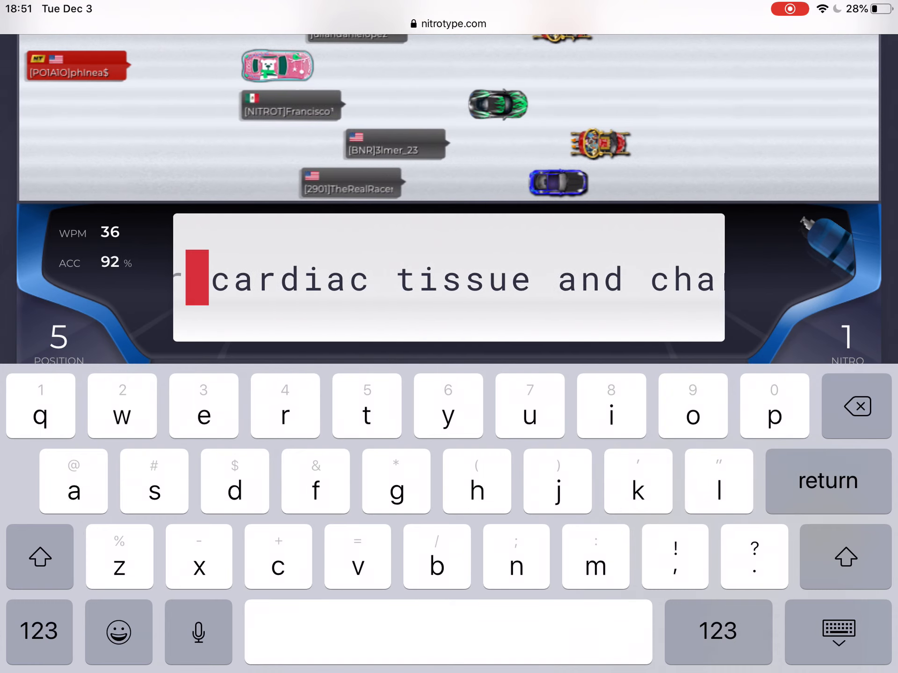
text(car)
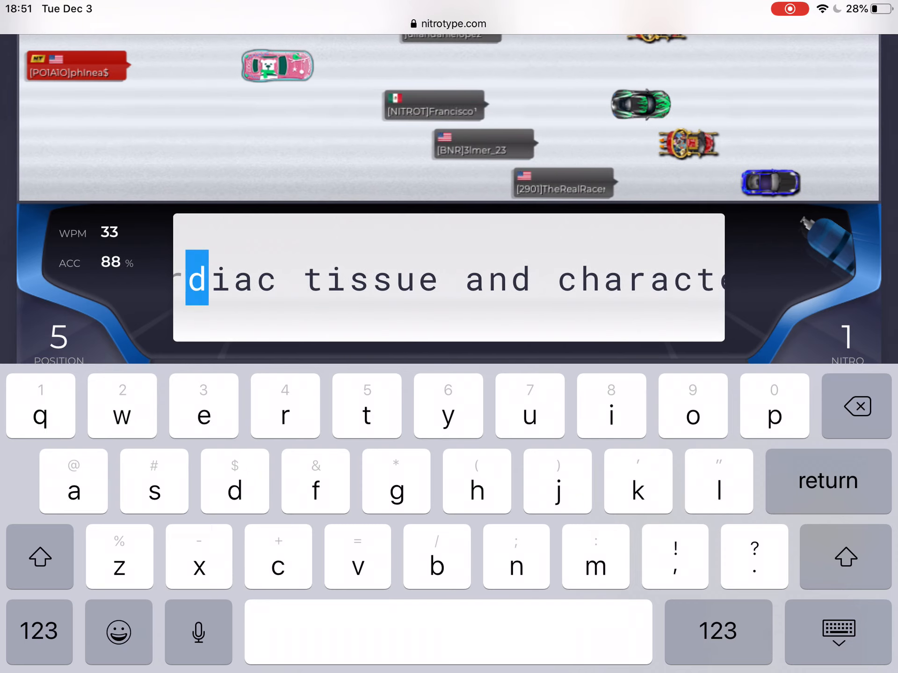
text(d)
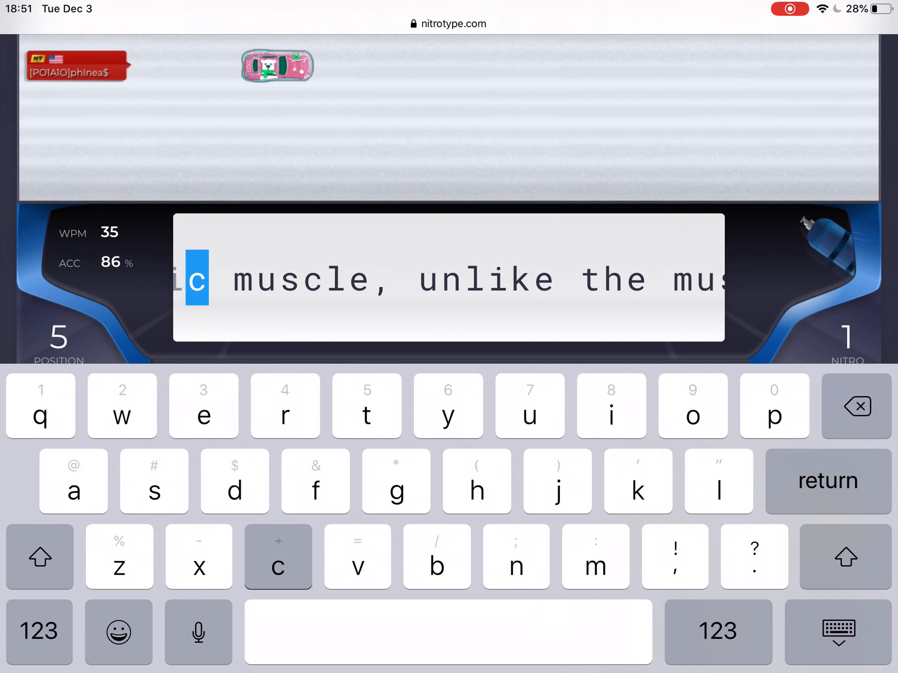
click(674, 558)
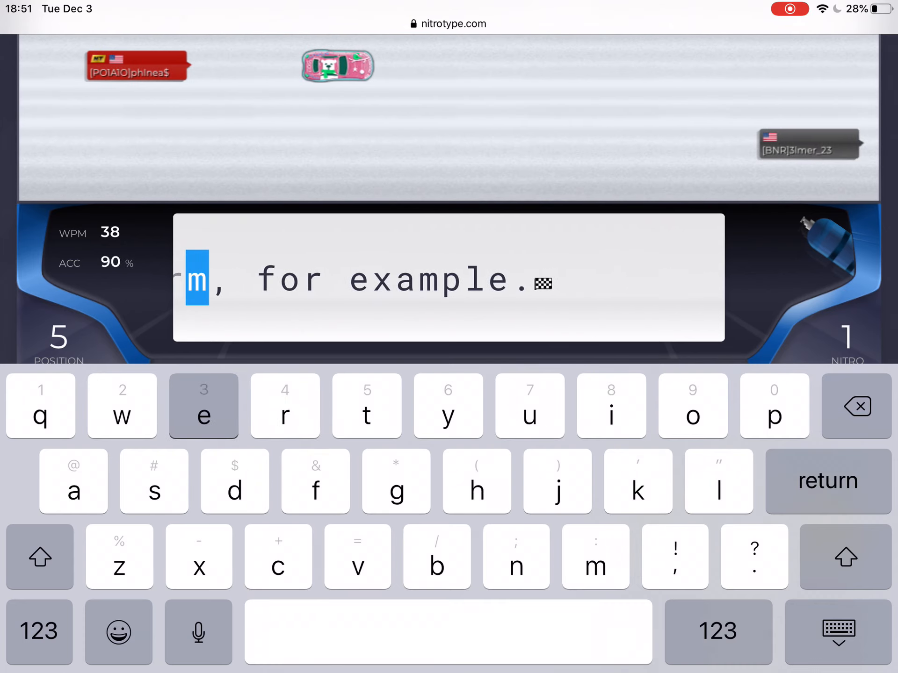
text(x)
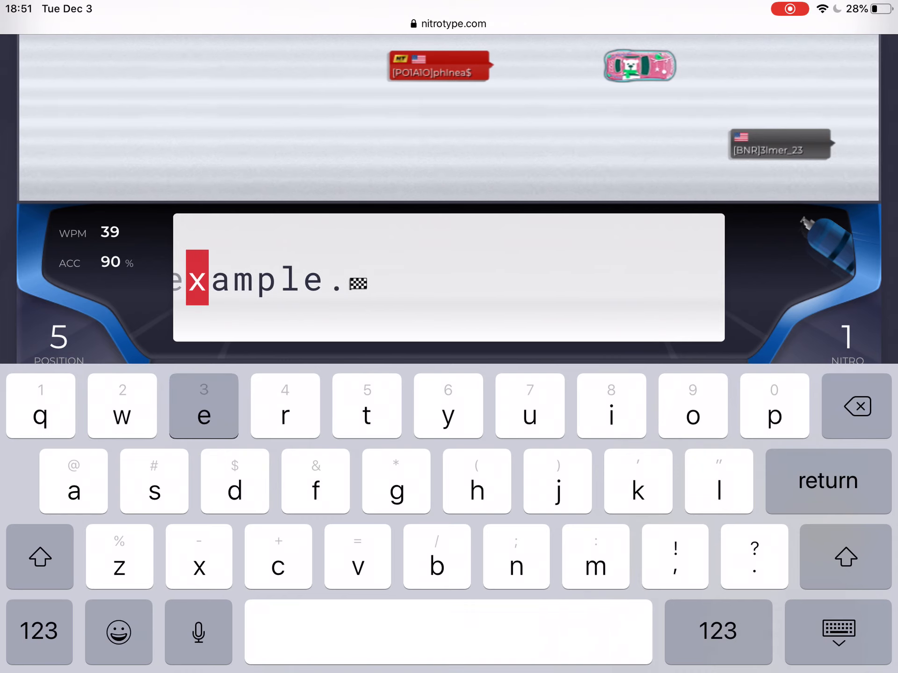